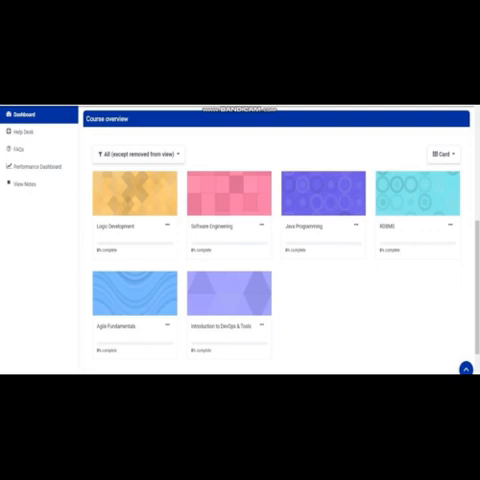
- Open the Logic Development course from the Dashboard's Course overview
{"action": "left_click", "coordinate": [128, 198]}
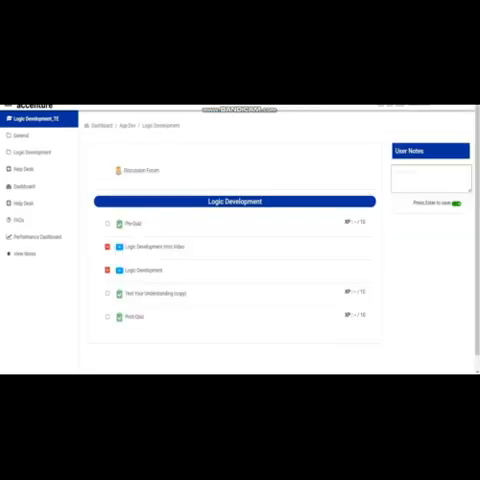